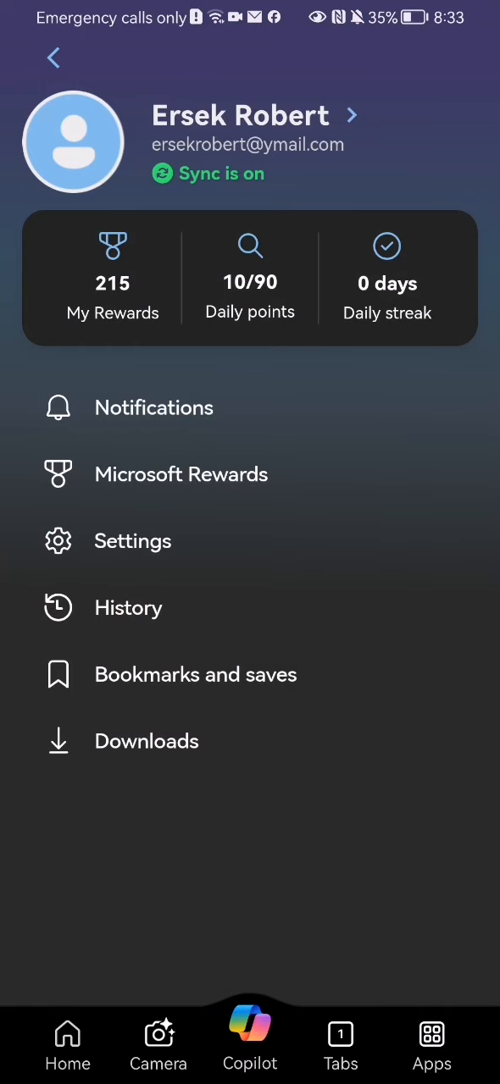
Step: Show the notifications feed and its options menu from the profile menu
{"action": "left_click", "coordinate": [153, 407]}
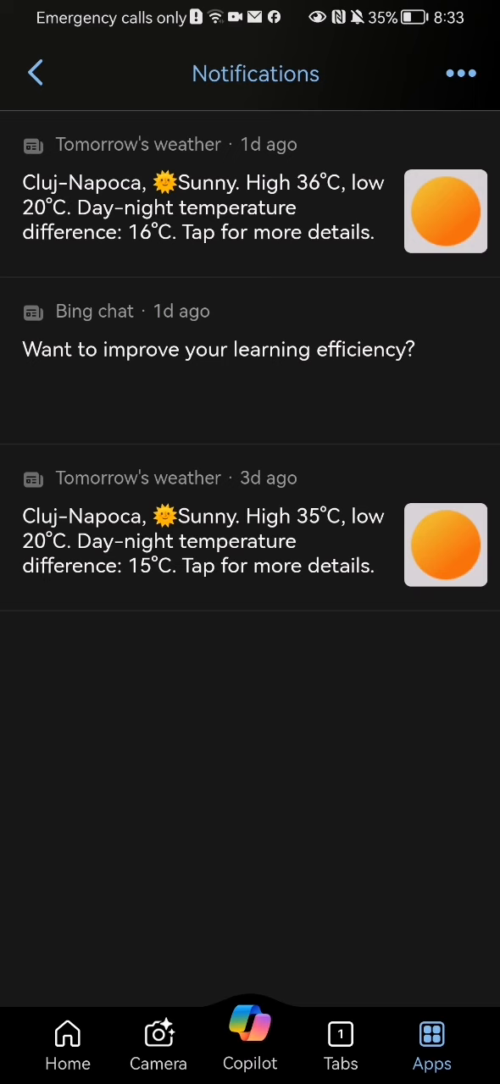
{"action": "left_click", "coordinate": [460, 74]}
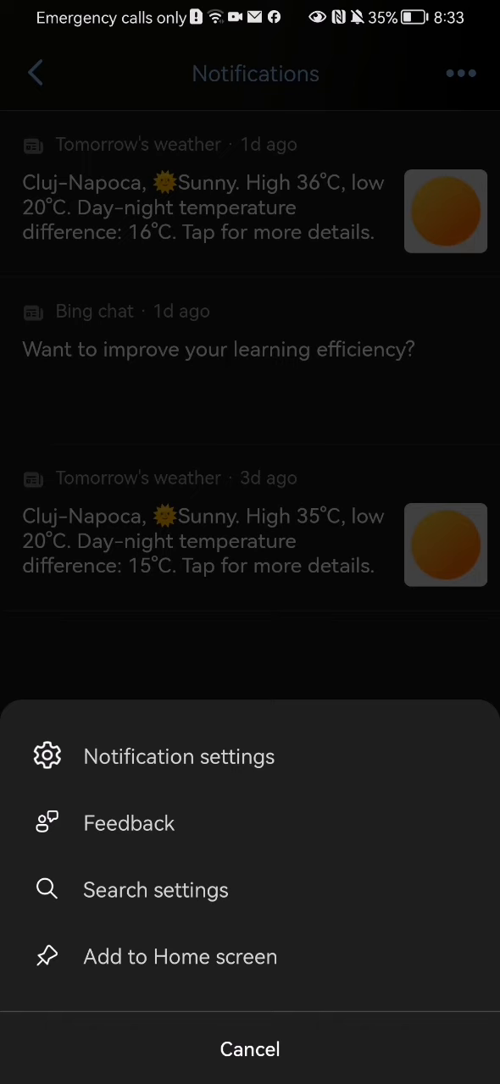
Step: Review the Notification settings toggles (news, app features, grocery, shopping), then go back to the profile menu
{"action": "left_click", "coordinate": [180, 756]}
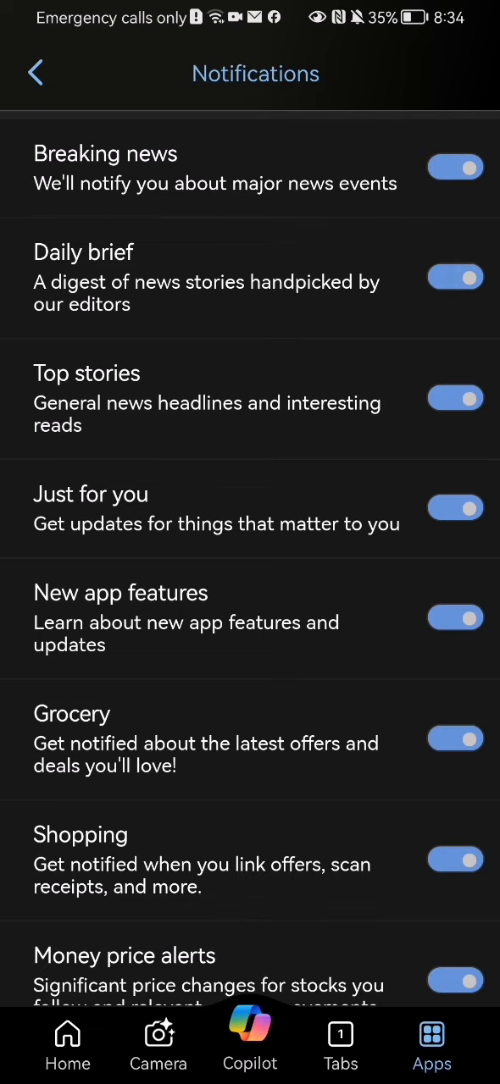
{"action": "left_click", "coordinate": [35, 75]}
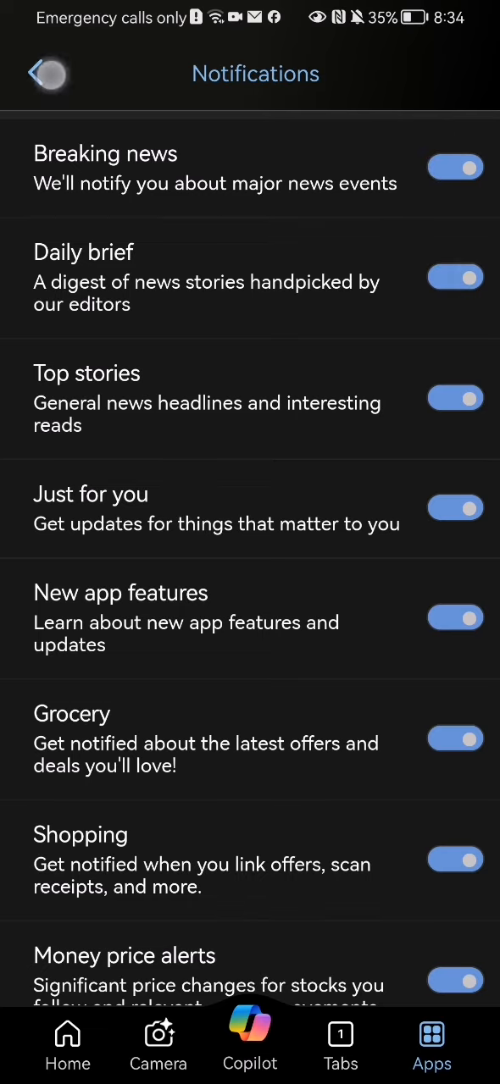
{"action": "left_click", "coordinate": [51, 74]}
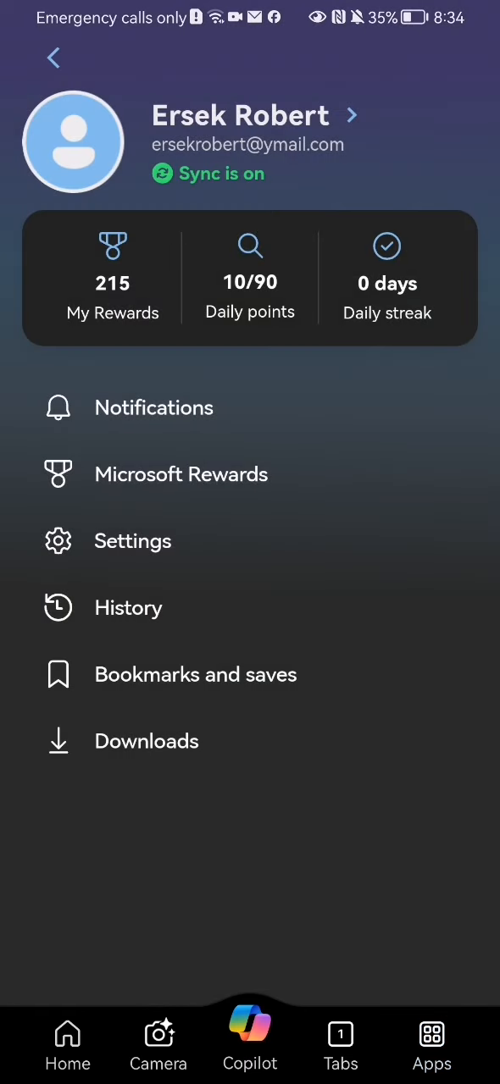